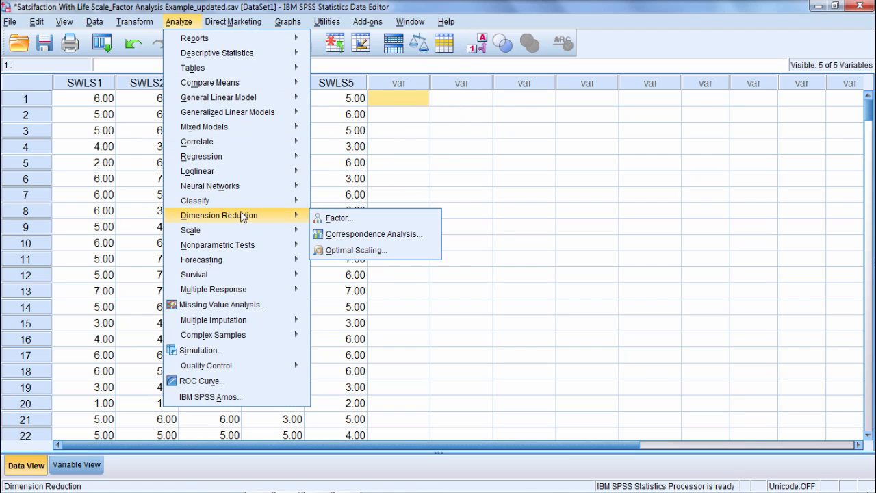
mouse_move(275, 222)
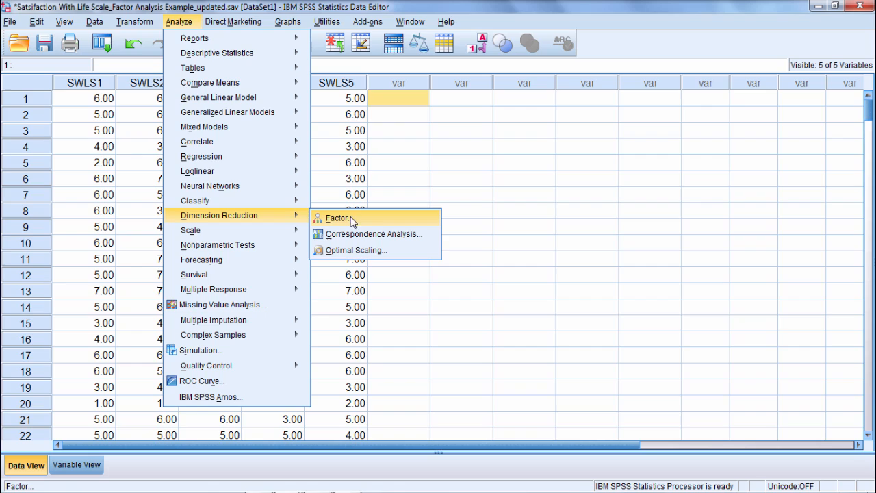
Start a factor analysis with SWLS1–SWLS5 as the variables
click(338, 218)
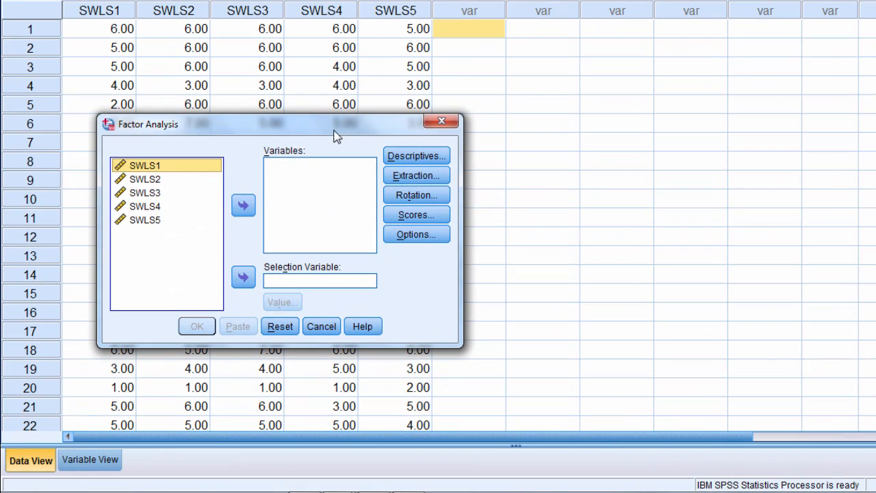
click(145, 205)
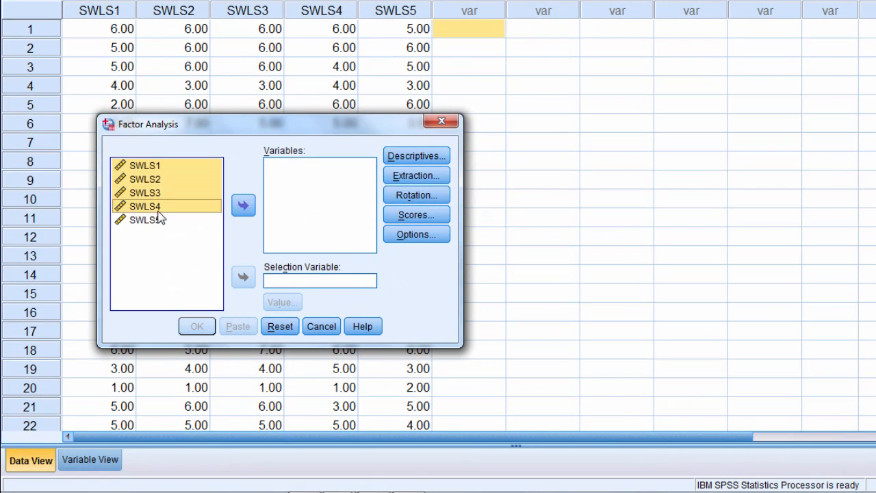
click(243, 205)
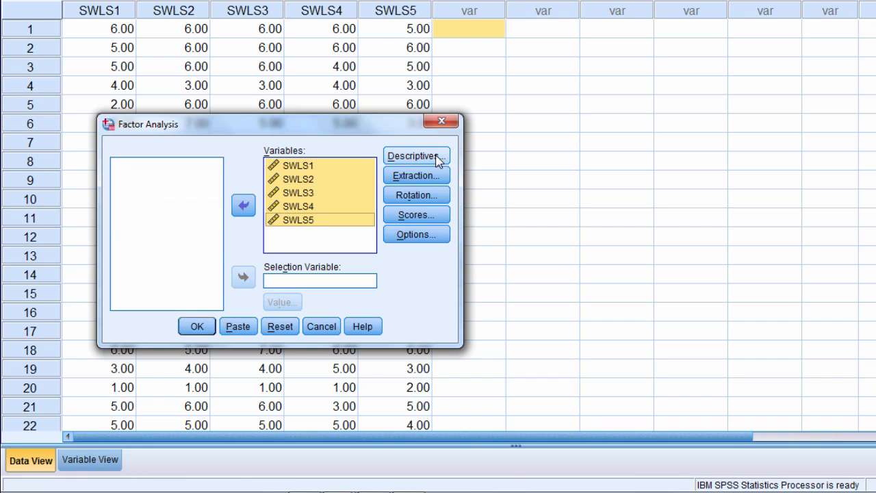
Request univariate descriptives and the KMO and Bartlett's test under Descriptives
click(416, 156)
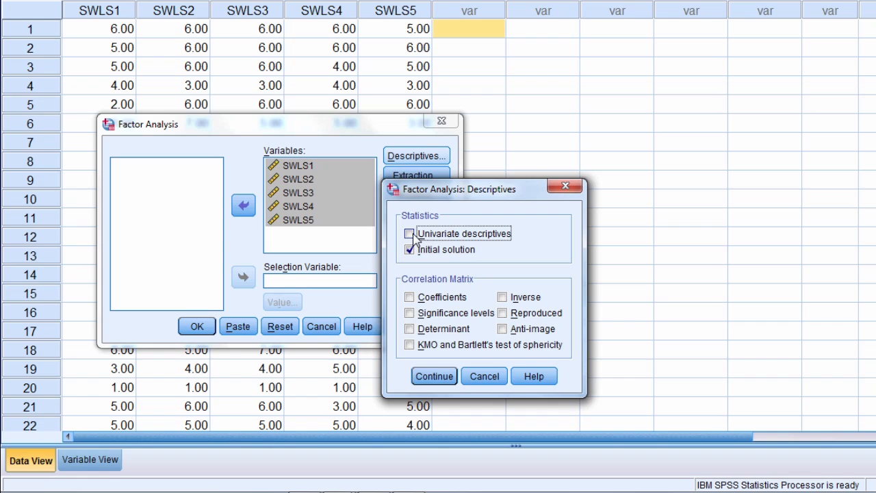
click(409, 233)
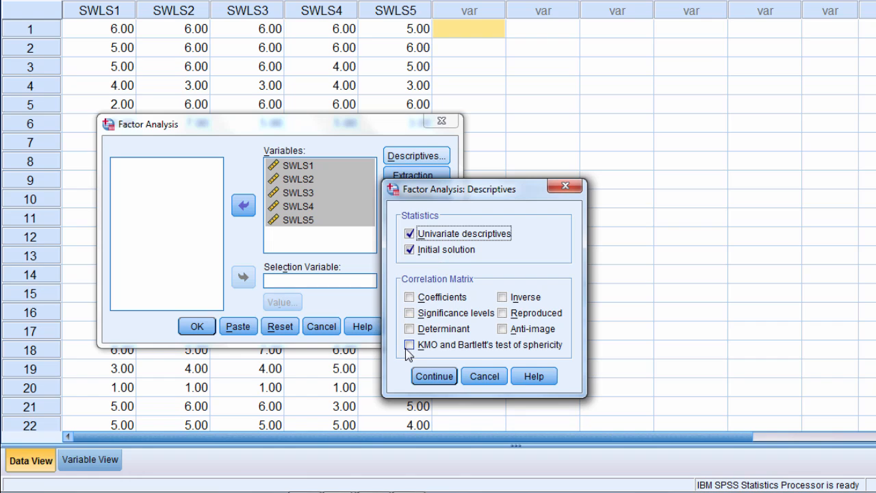
click(409, 345)
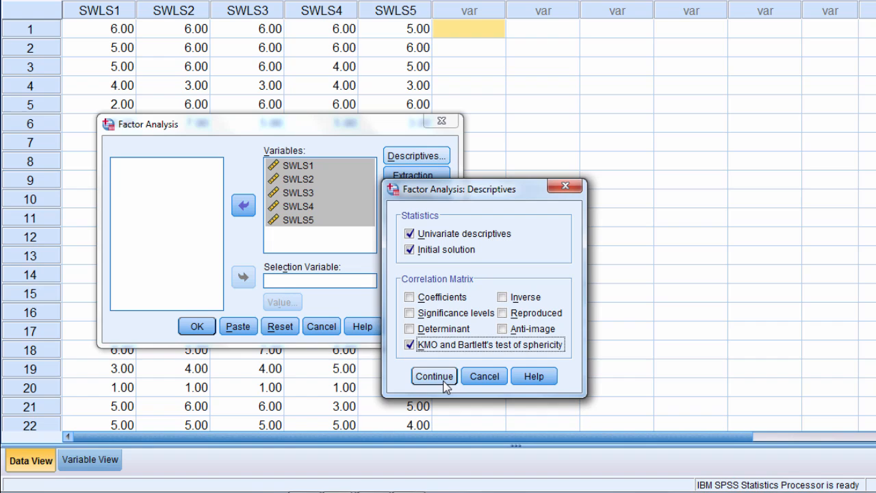
click(433, 375)
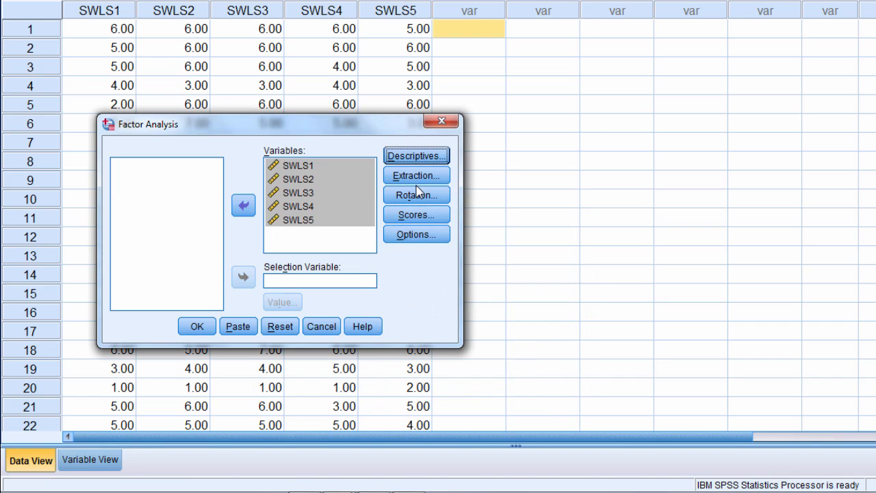
Keep principal components extraction and add a scree plot
click(416, 176)
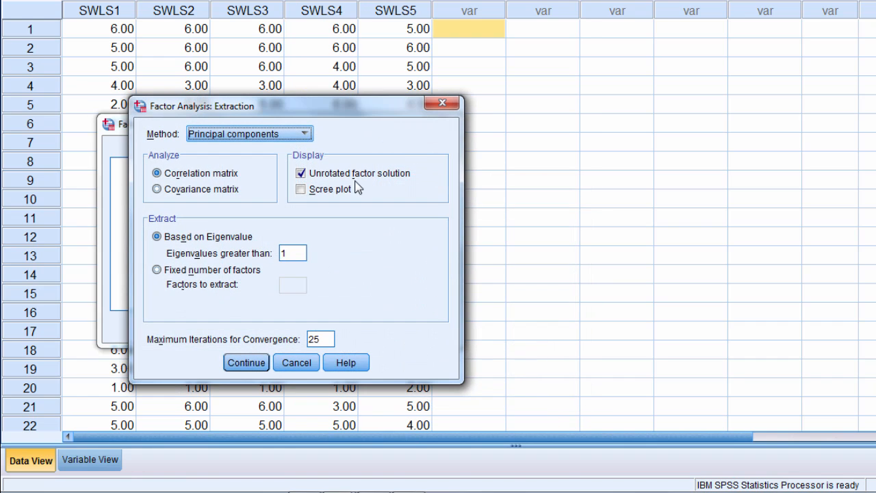
mouse_move(170, 140)
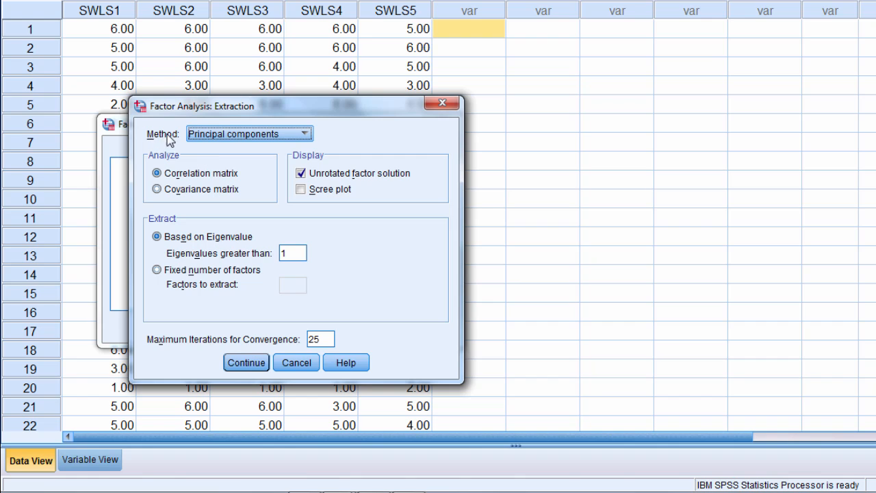
mouse_move(267, 145)
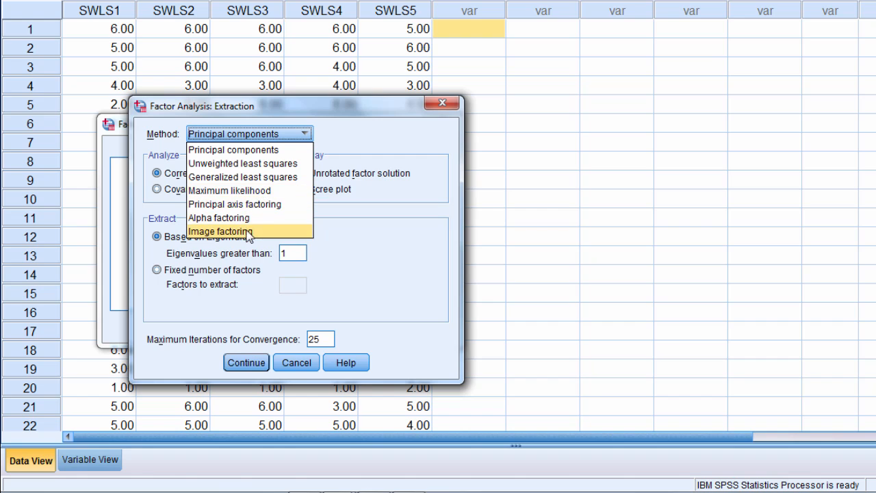
mouse_move(236, 204)
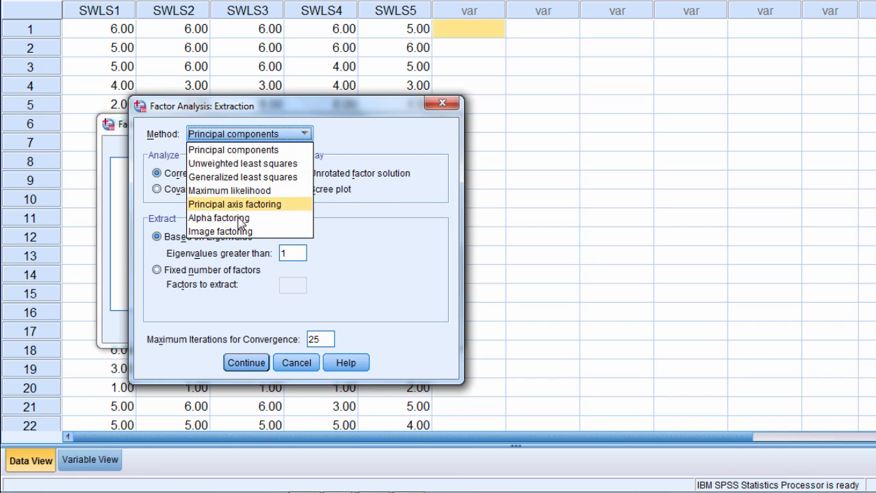
click(234, 149)
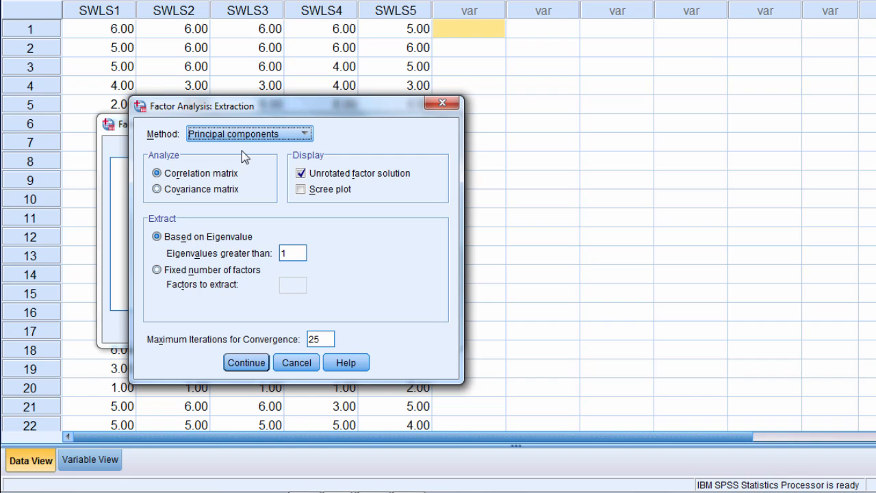
mouse_move(309, 139)
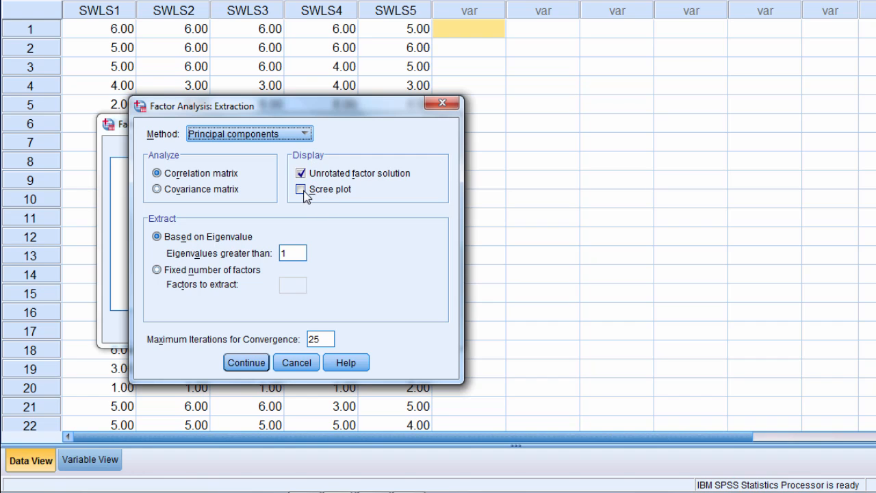
click(300, 189)
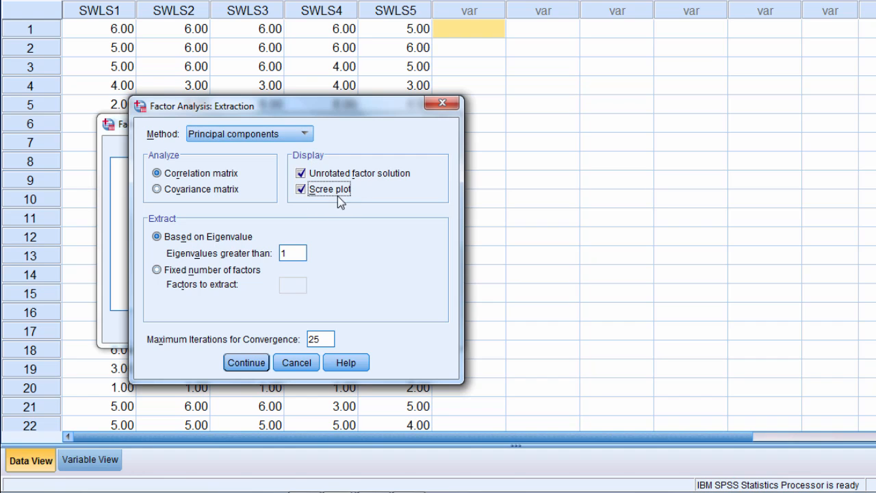
mouse_move(221, 240)
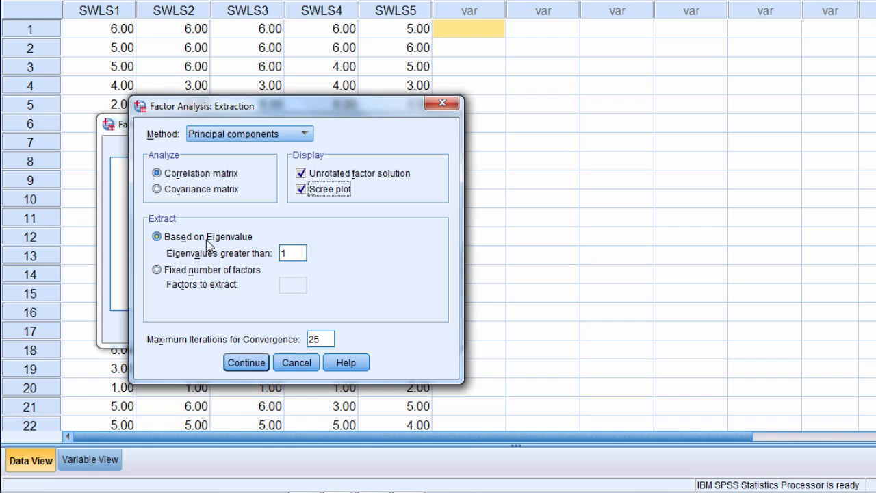
mouse_move(190, 244)
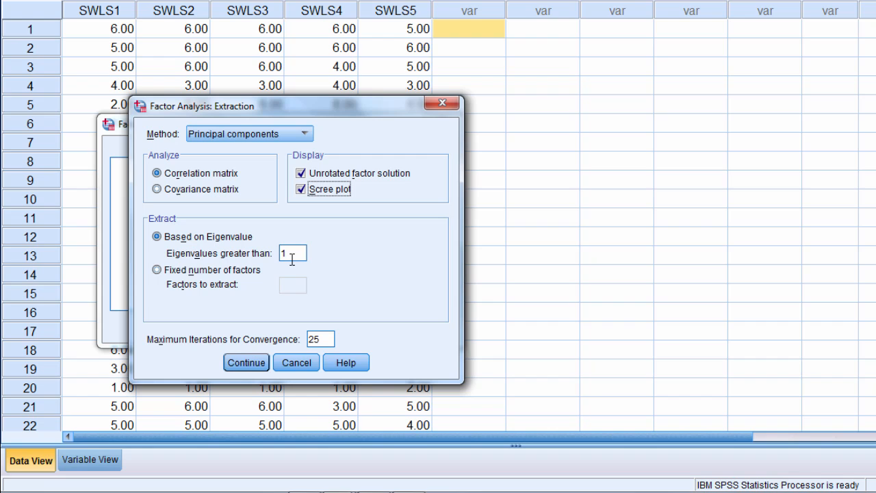
mouse_move(286, 297)
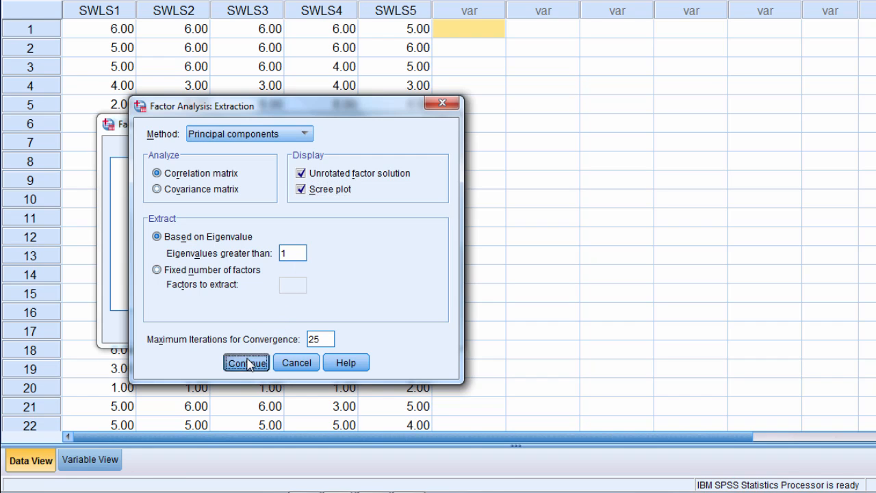
click(245, 361)
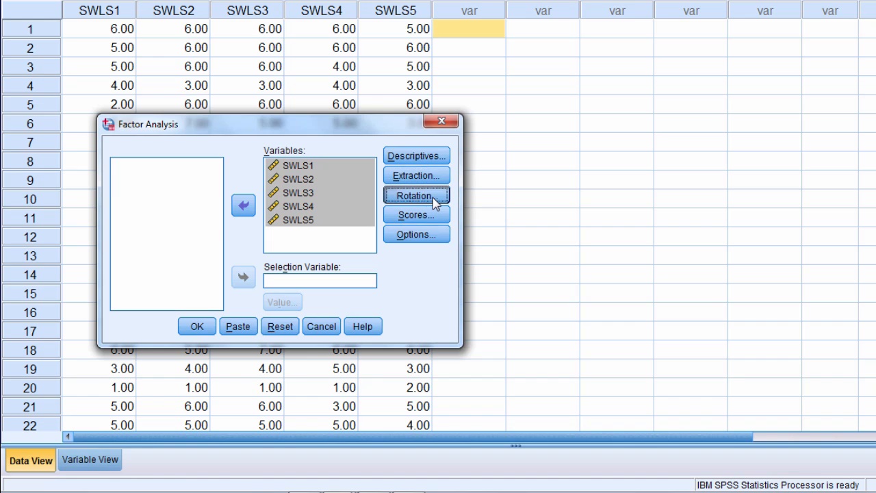
Compare Equamax, Direct Oblimin and Promax rotations before settling on Varimax
click(416, 194)
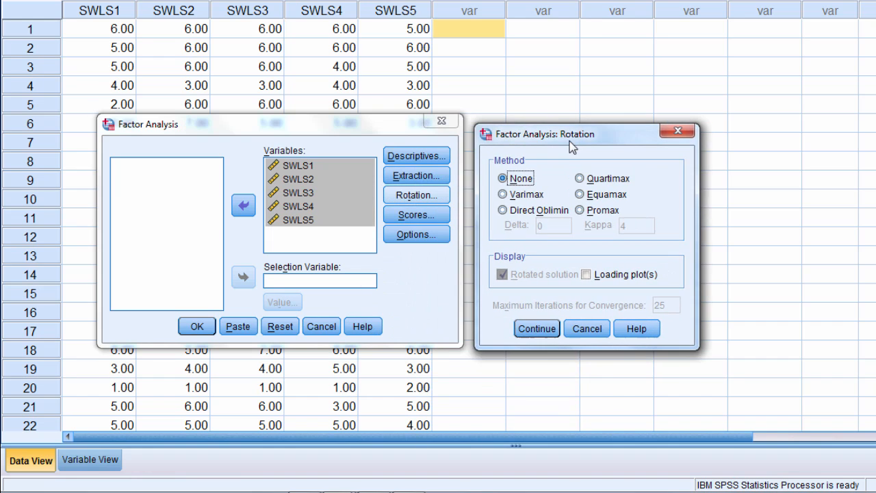
click(514, 182)
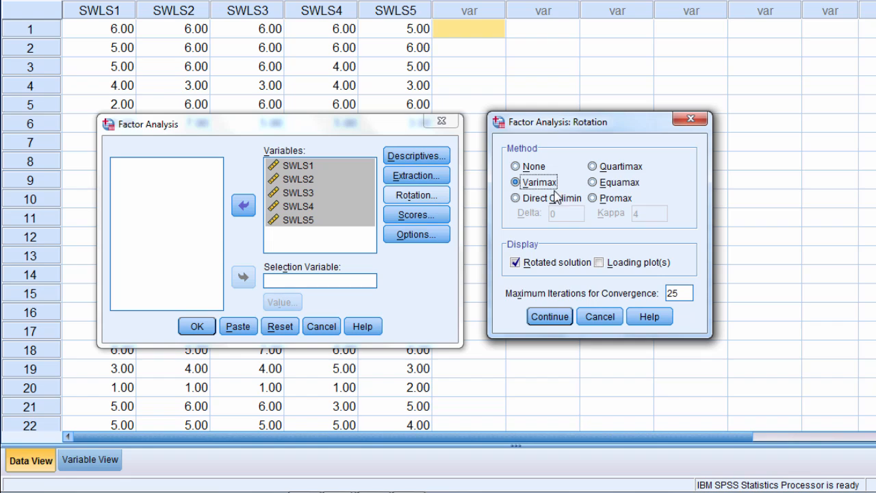
mouse_move(594, 197)
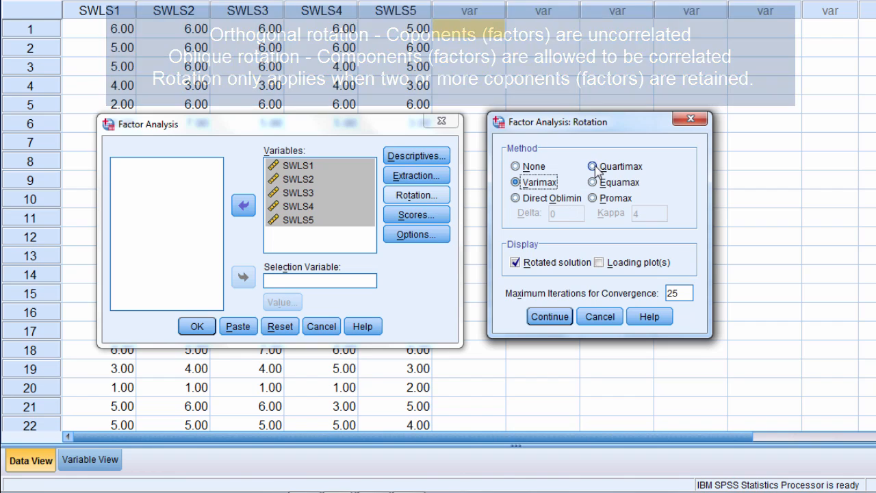
click(591, 182)
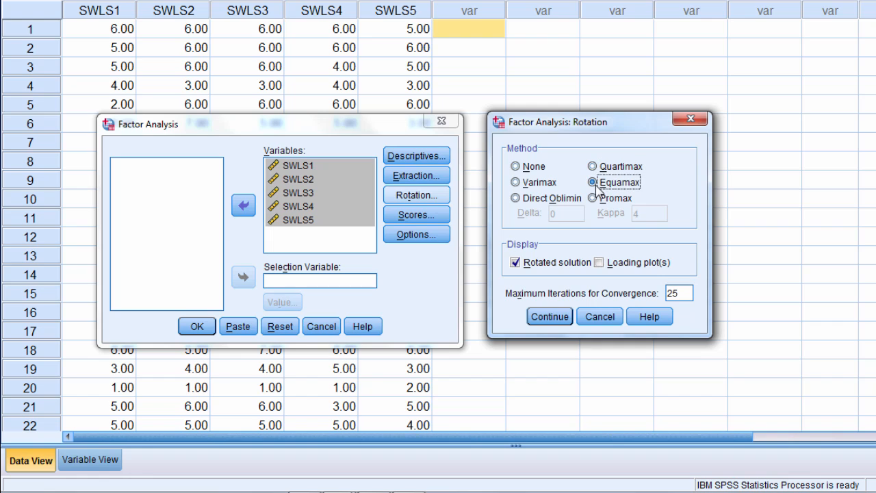
click(514, 182)
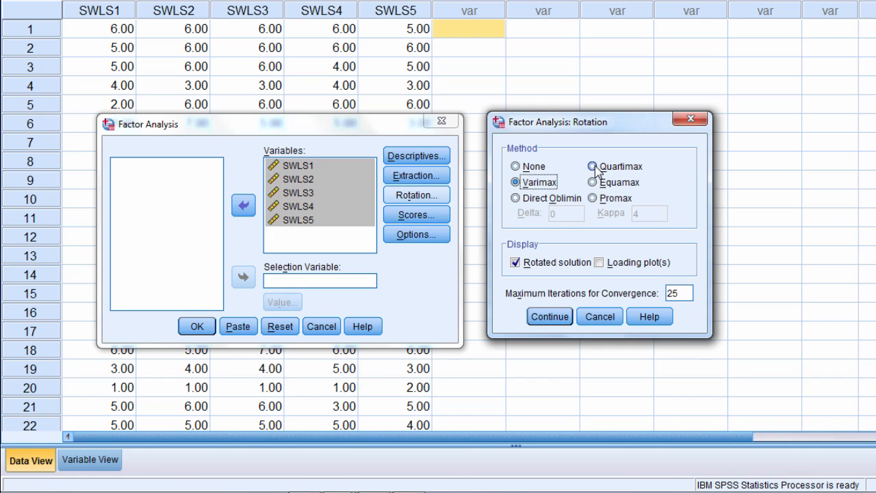
click(591, 180)
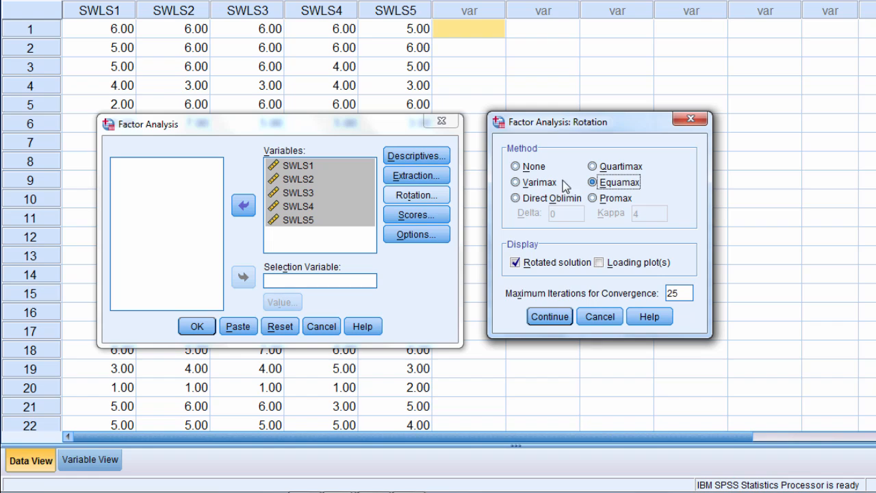
click(514, 182)
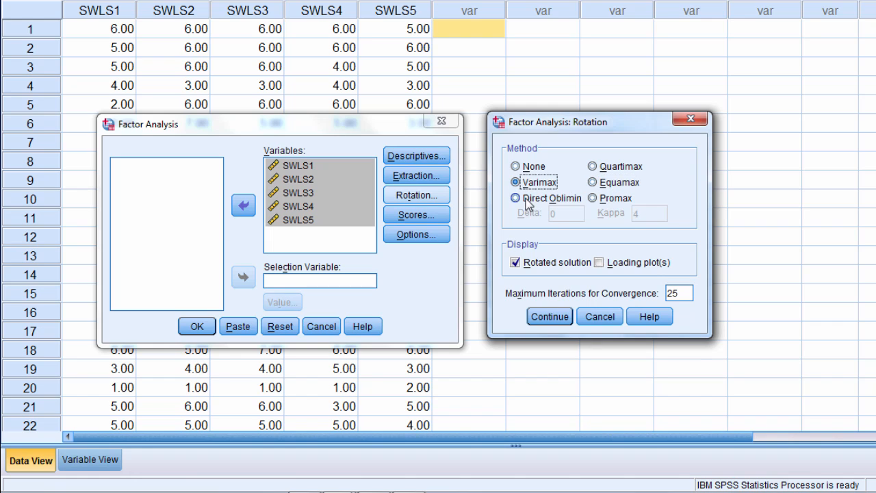
click(515, 197)
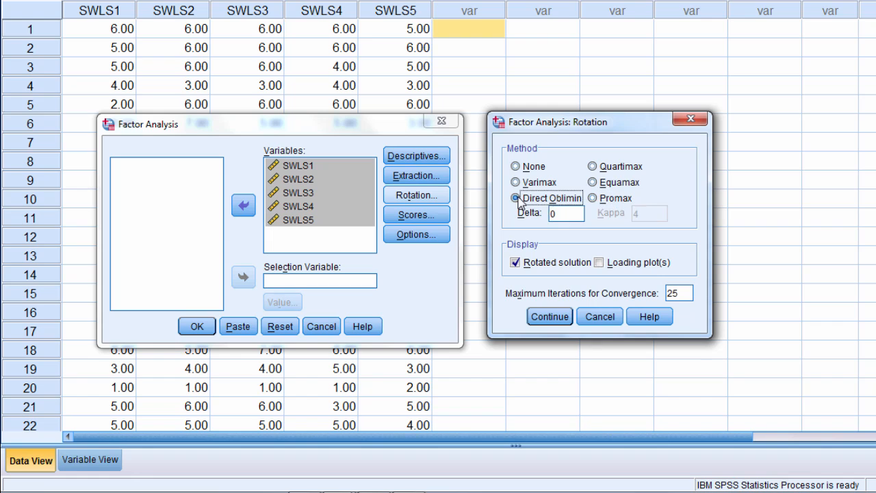
click(593, 197)
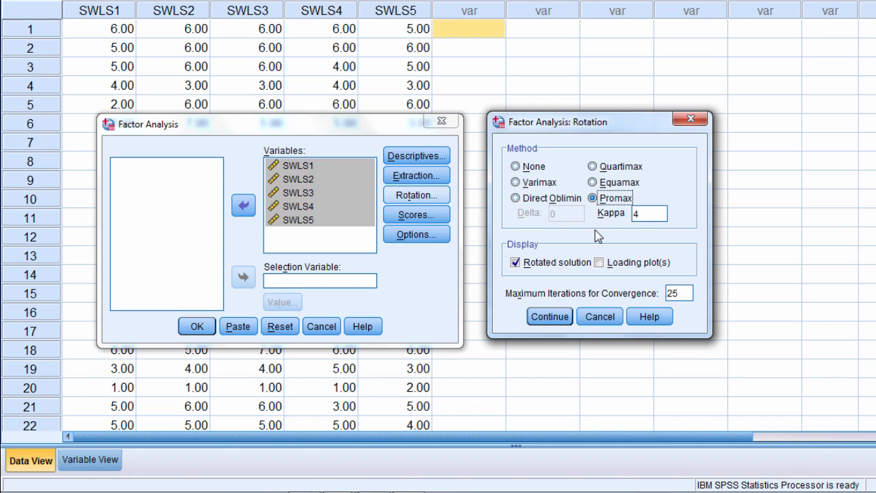
click(514, 182)
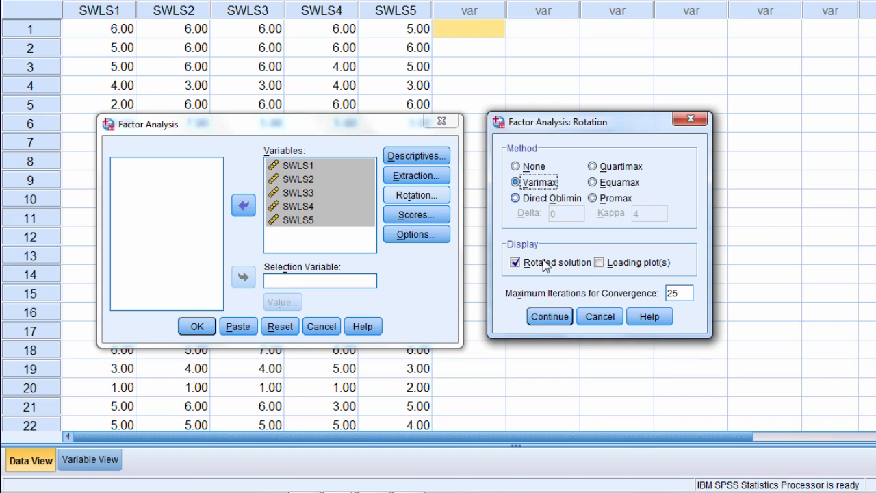
Accept the rotation settings and run the factor analysis
click(548, 315)
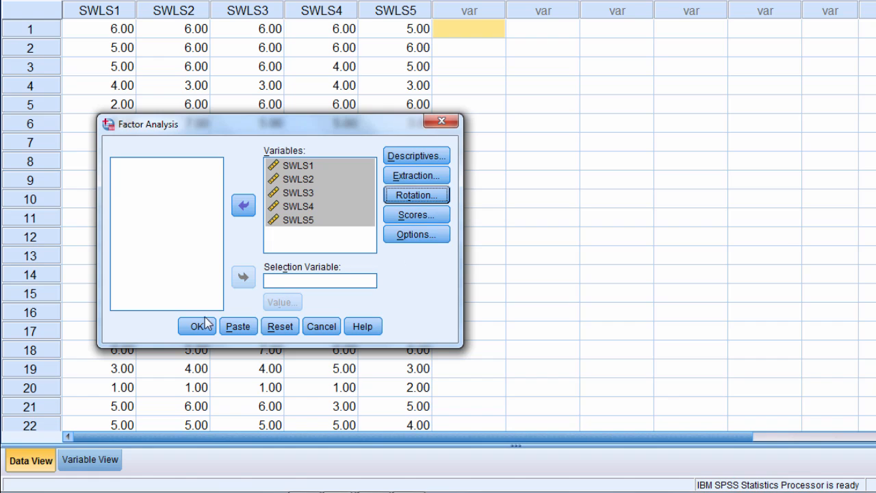
click(198, 325)
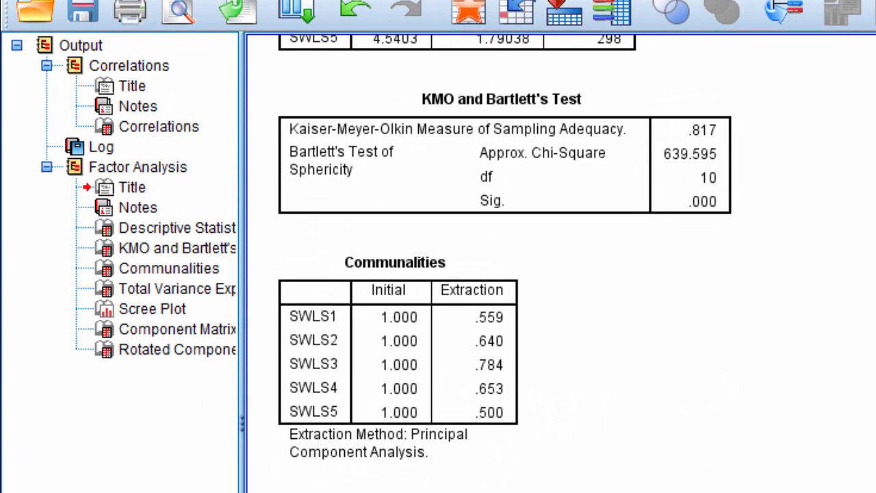
Jump to the KMO and Bartlett's Test table in the output and select it
click(177, 248)
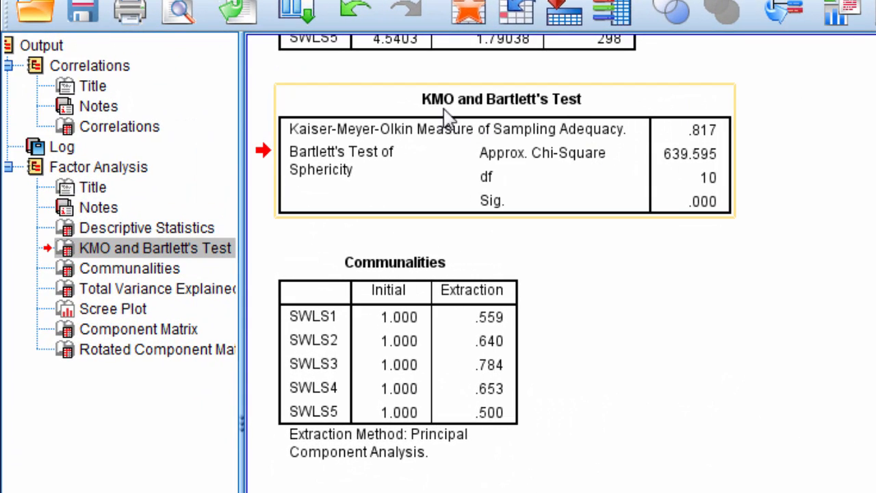
click(501, 98)
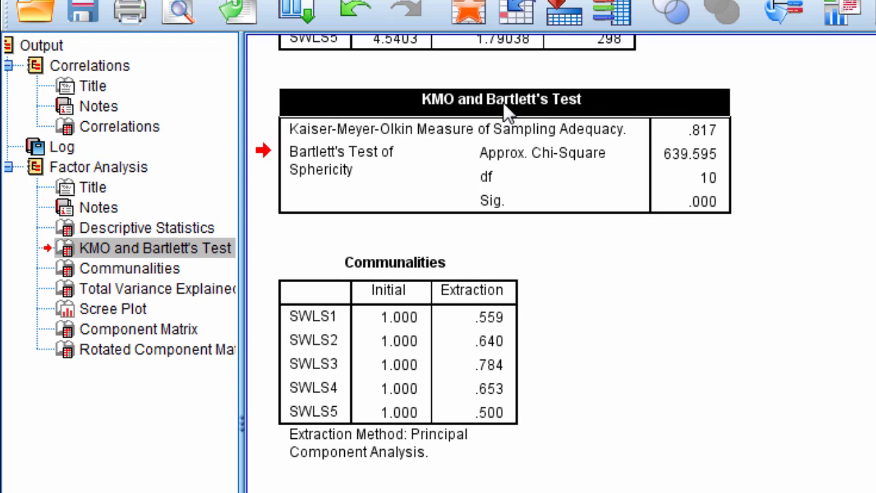
mouse_move(355, 169)
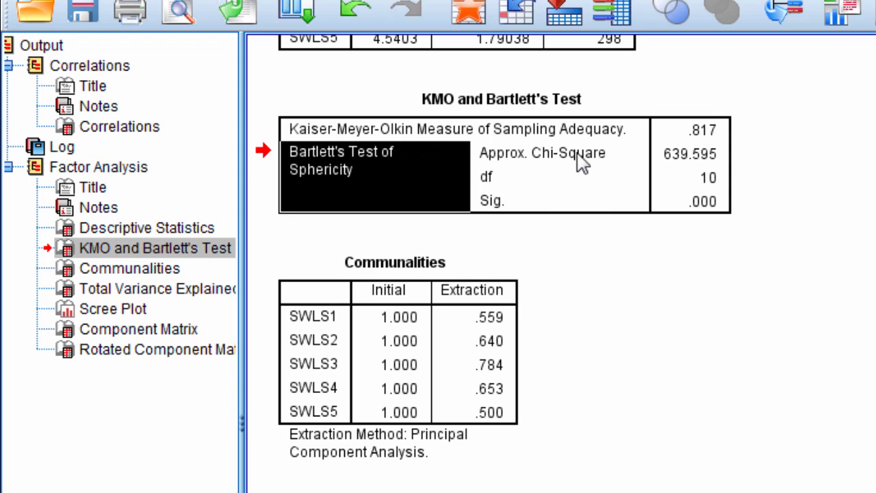
mouse_move(697, 200)
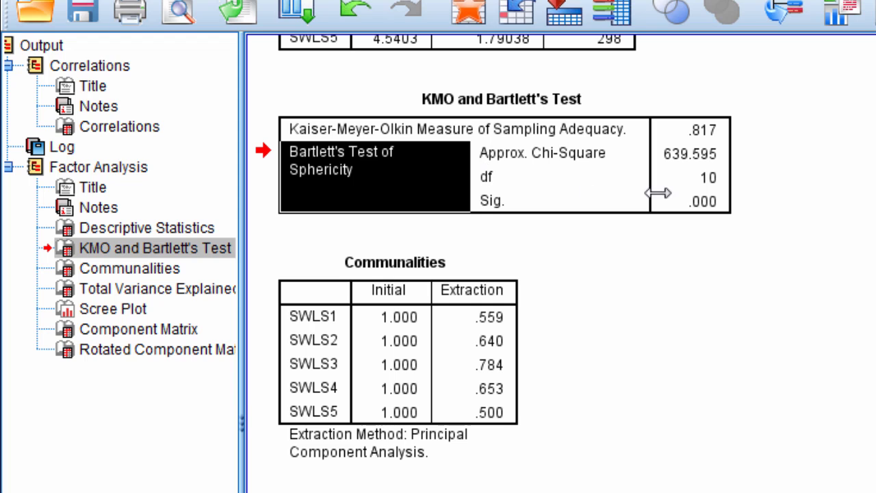
click(701, 200)
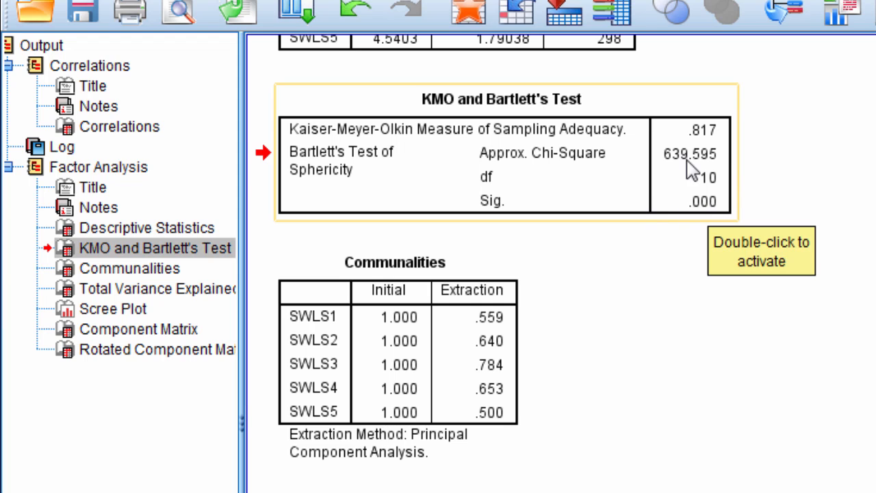
mouse_move(725, 170)
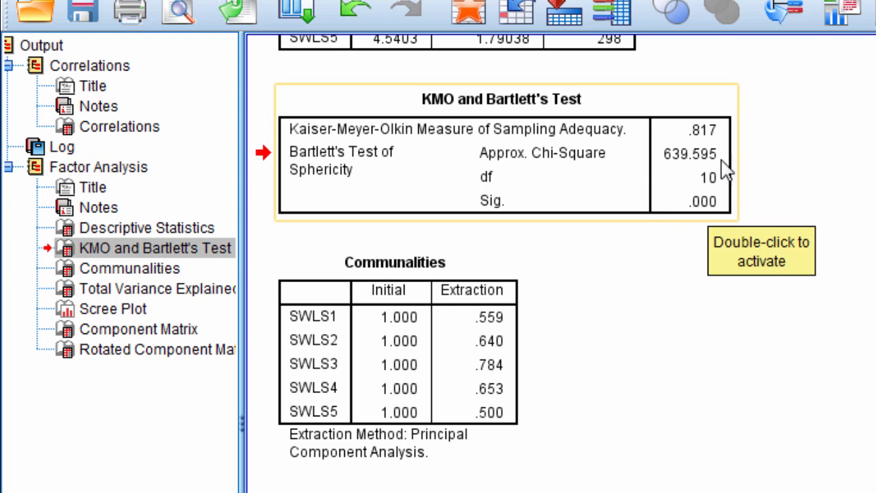
mouse_move(719, 175)
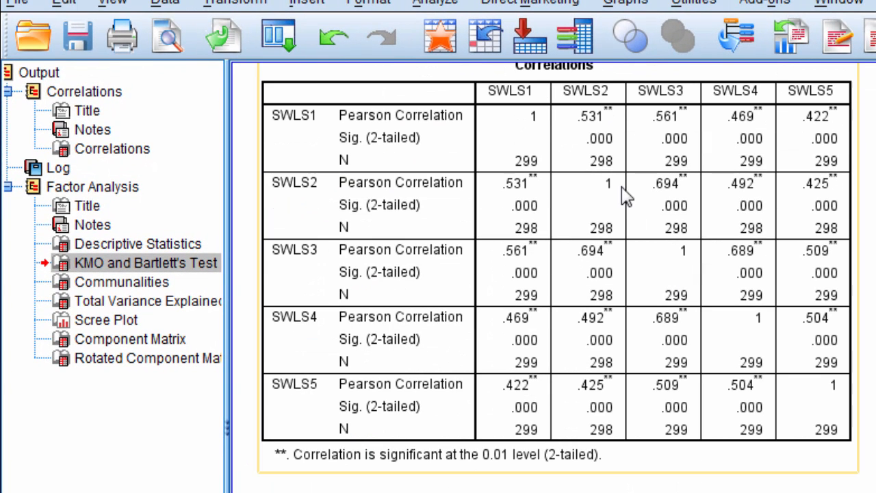
mouse_move(534, 205)
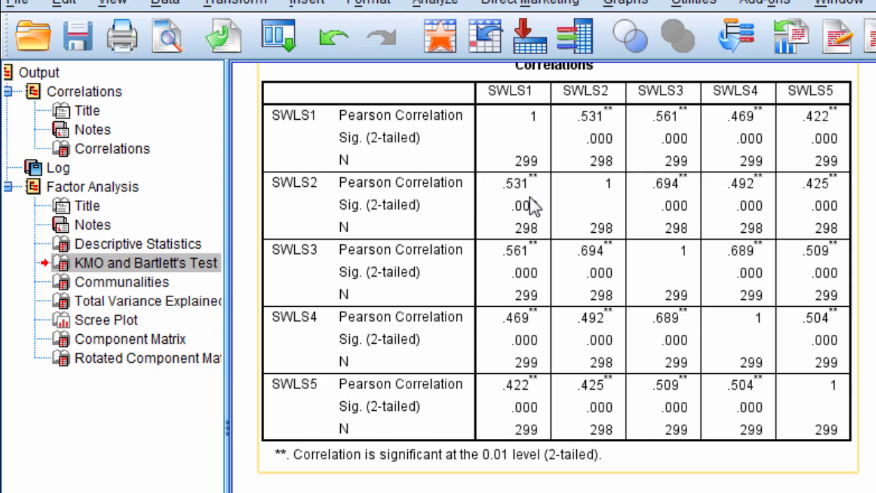
mouse_move(585, 140)
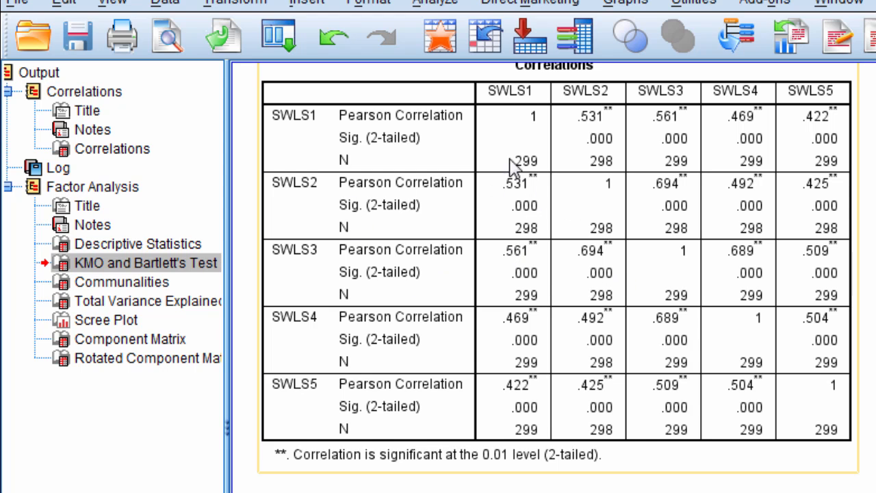
mouse_move(728, 339)
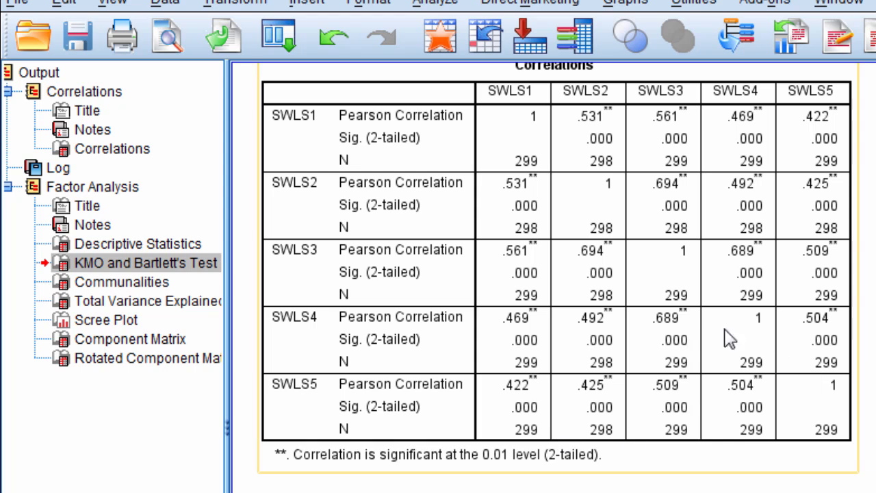
mouse_move(715, 370)
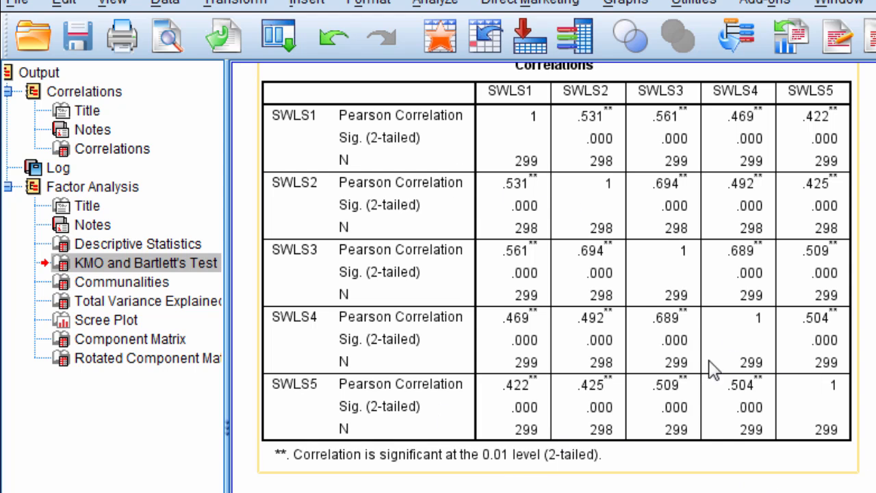
mouse_move(787, 466)
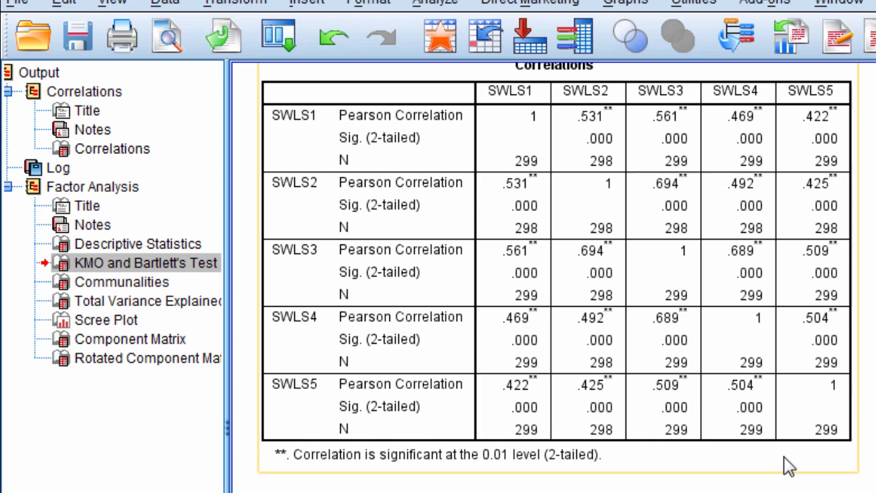
mouse_move(712, 419)
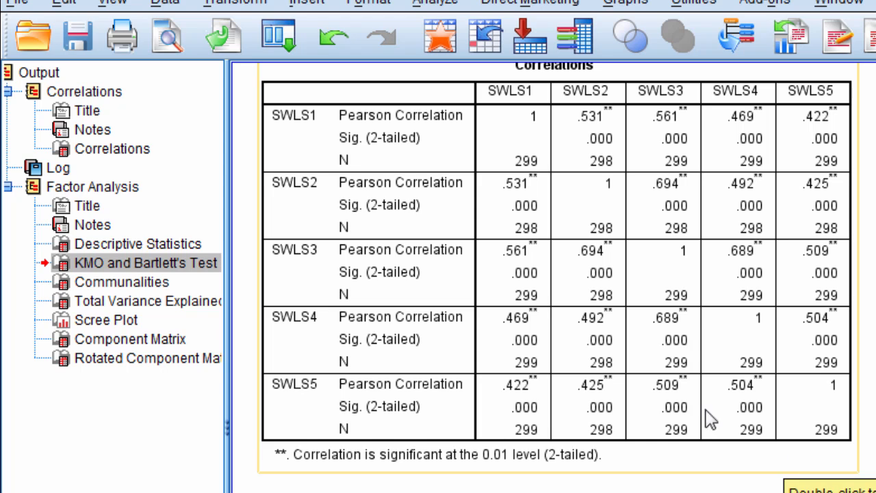
mouse_move(522, 213)
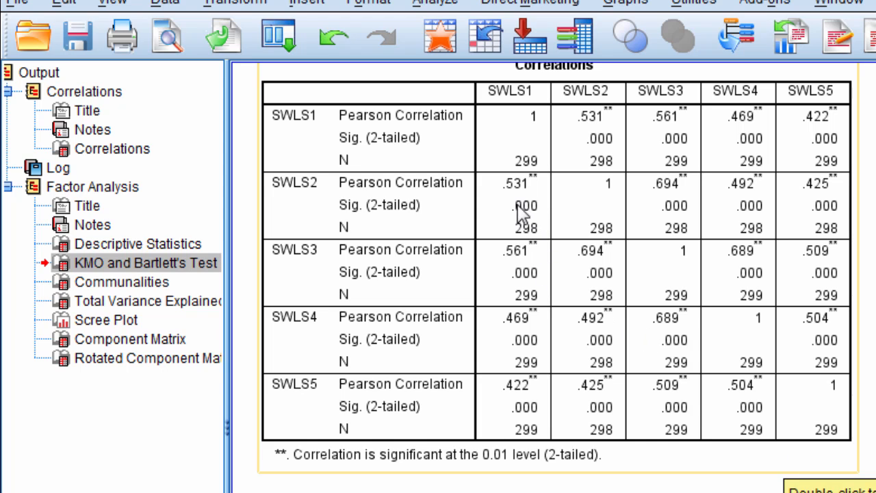
mouse_move(520, 249)
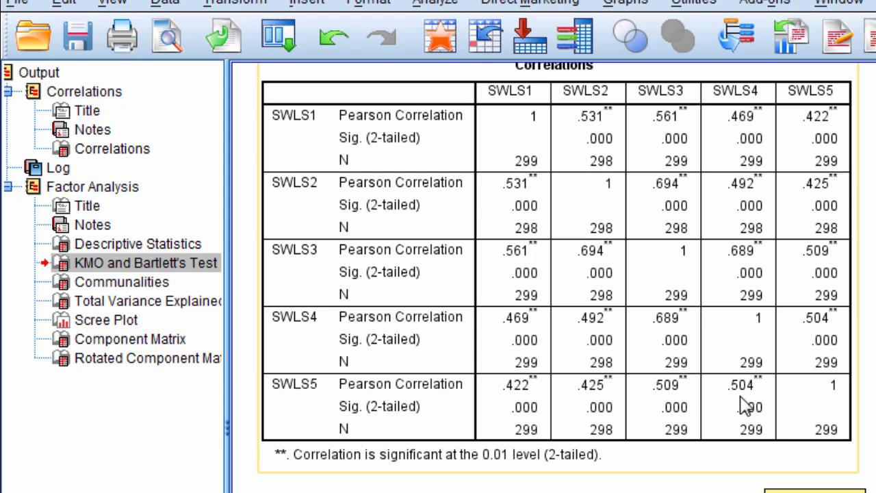
mouse_move(603, 367)
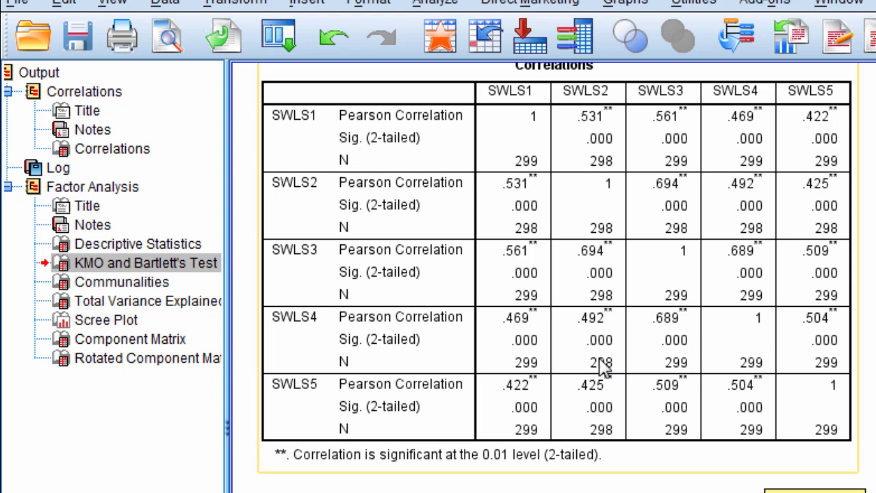
mouse_move(531, 399)
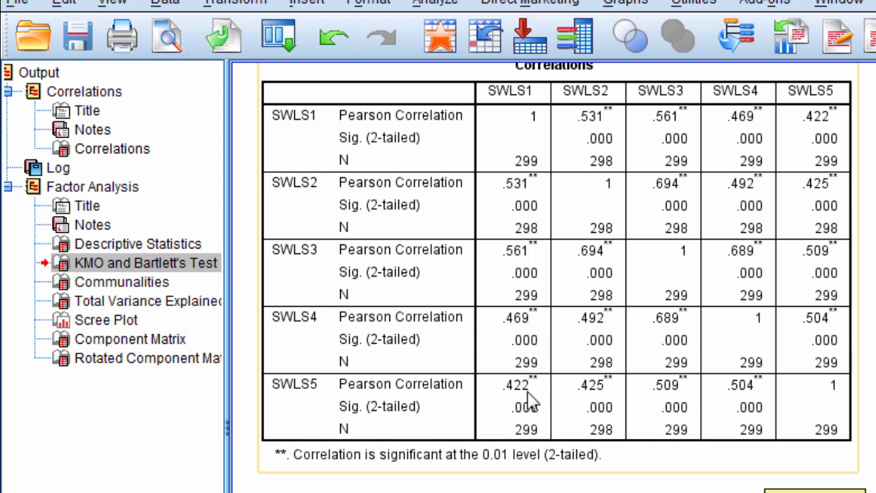
mouse_move(857, 449)
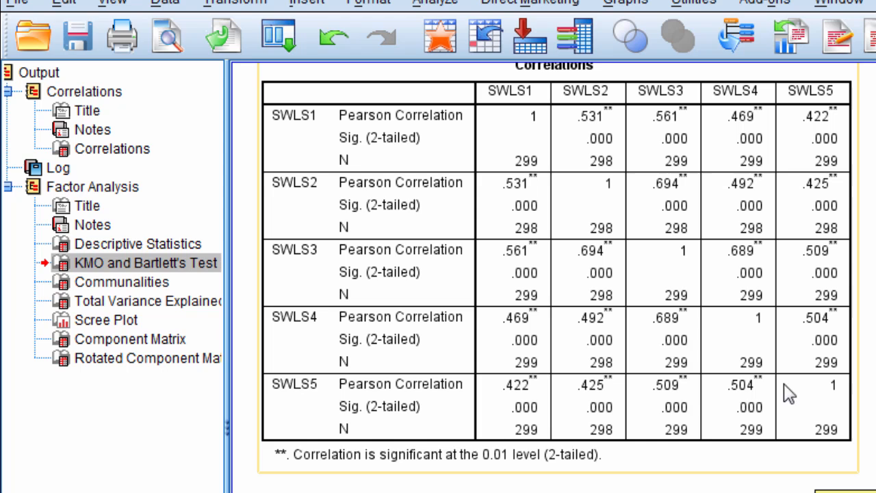
mouse_move(605, 304)
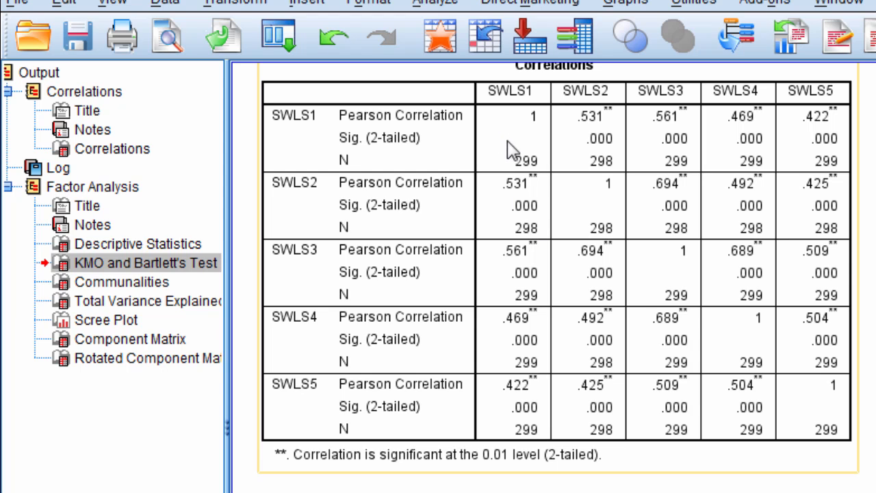
mouse_move(523, 240)
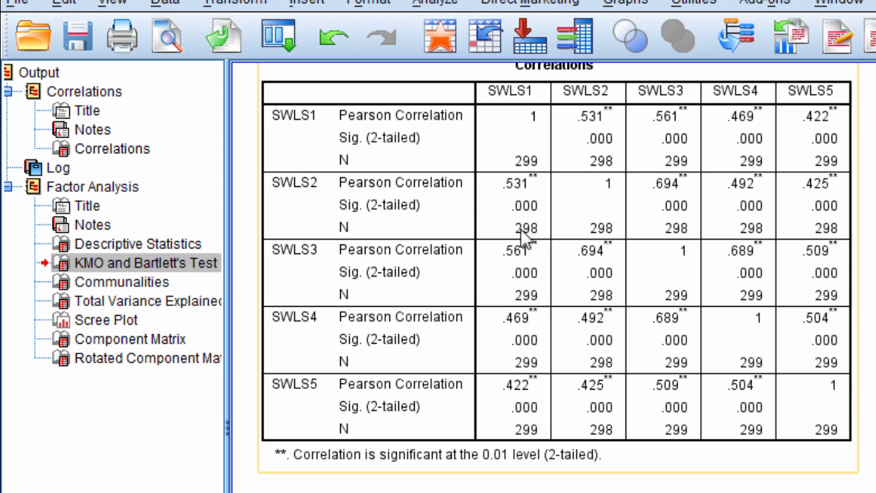
mouse_move(609, 296)
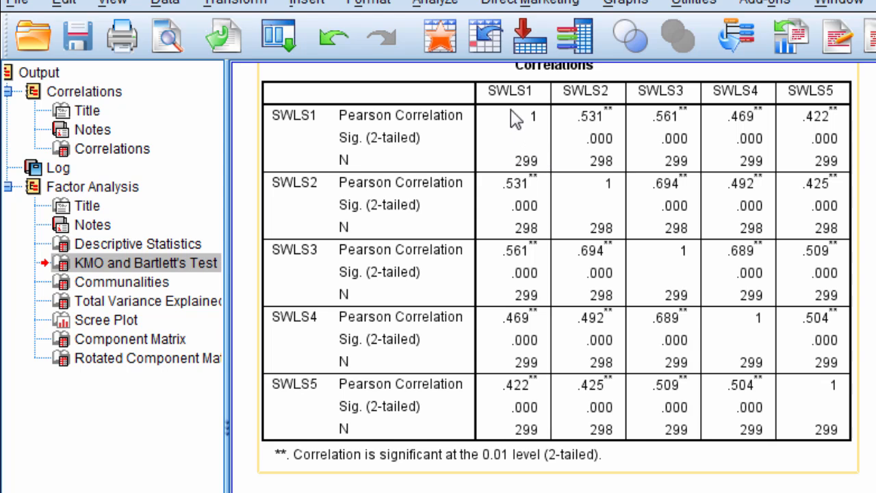
mouse_move(724, 433)
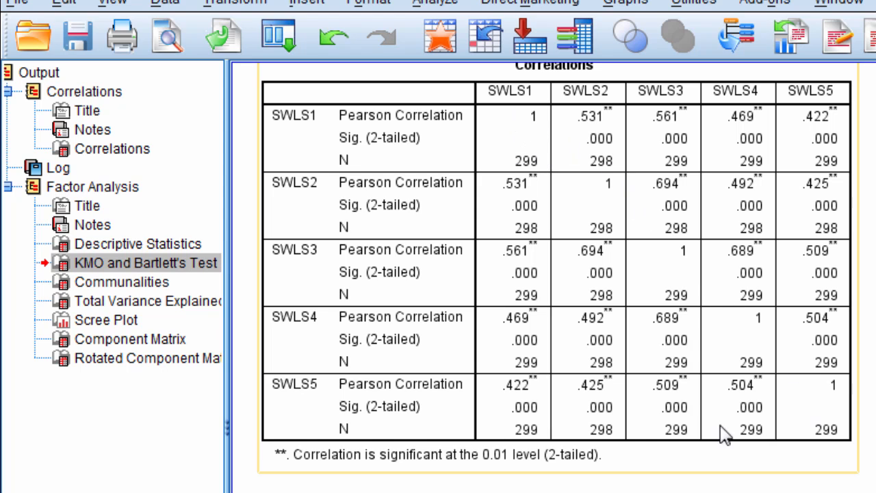
mouse_move(517, 185)
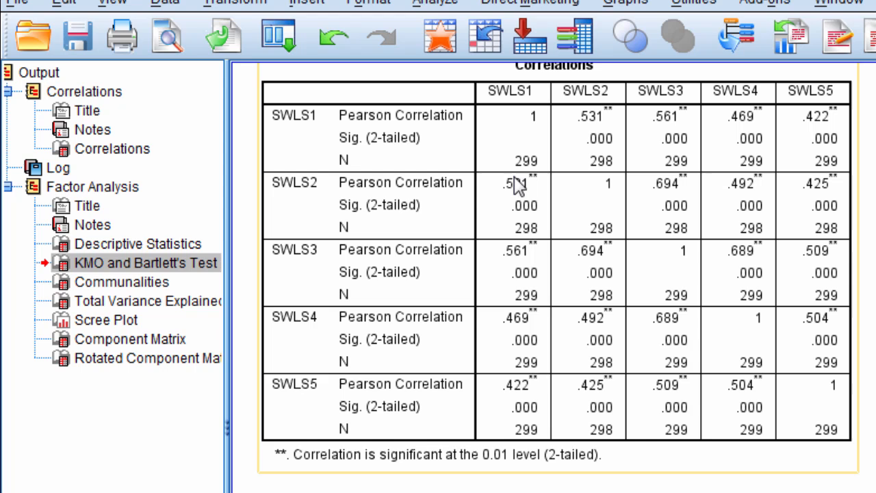
mouse_move(514, 190)
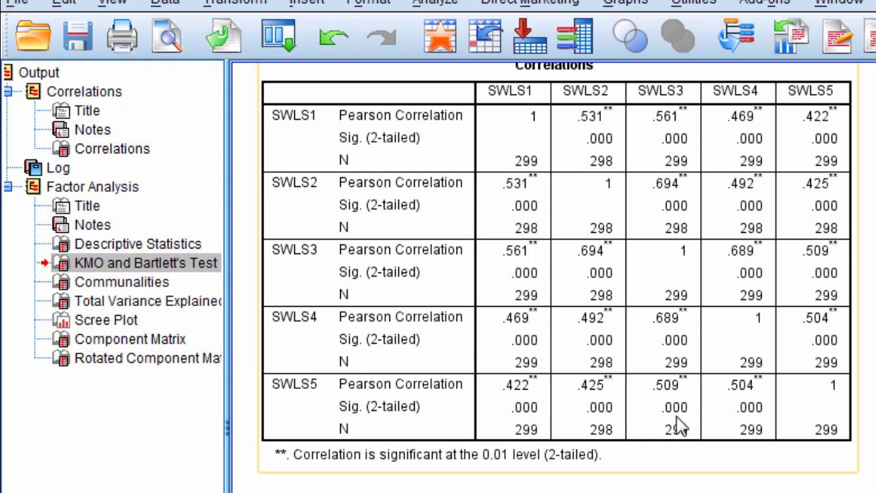
mouse_move(437, 203)
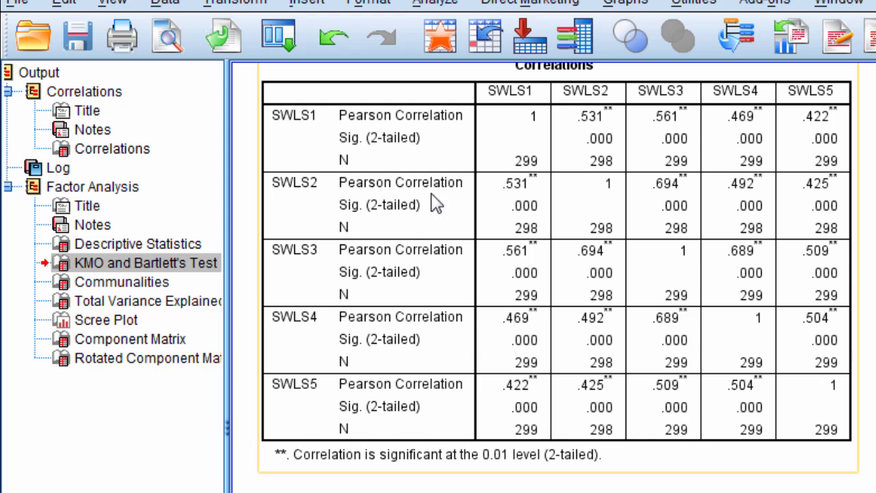
mouse_move(518, 123)
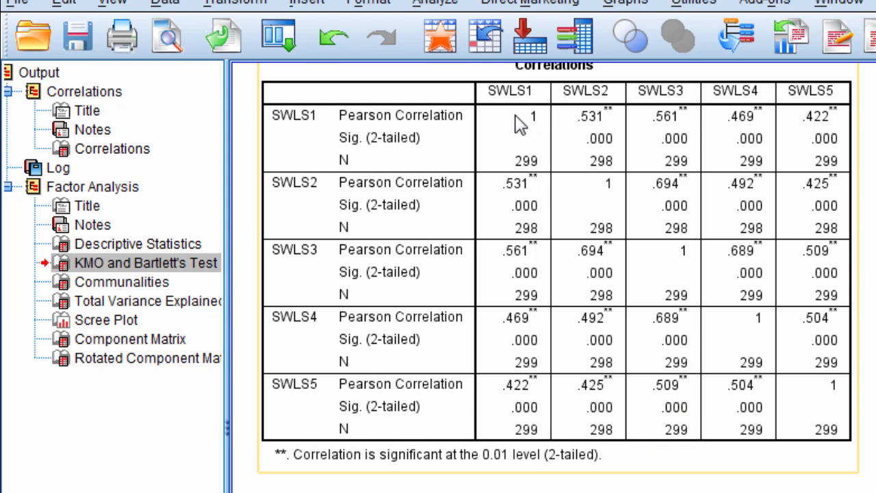
mouse_move(608, 123)
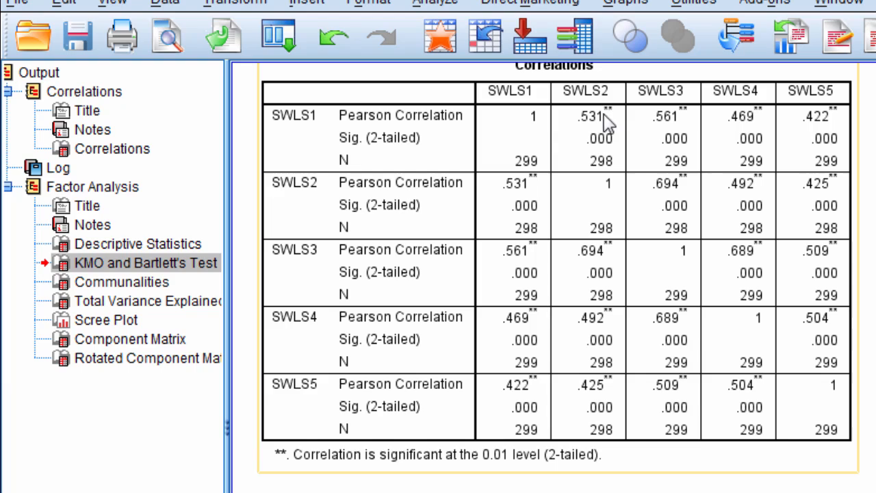
mouse_move(814, 372)
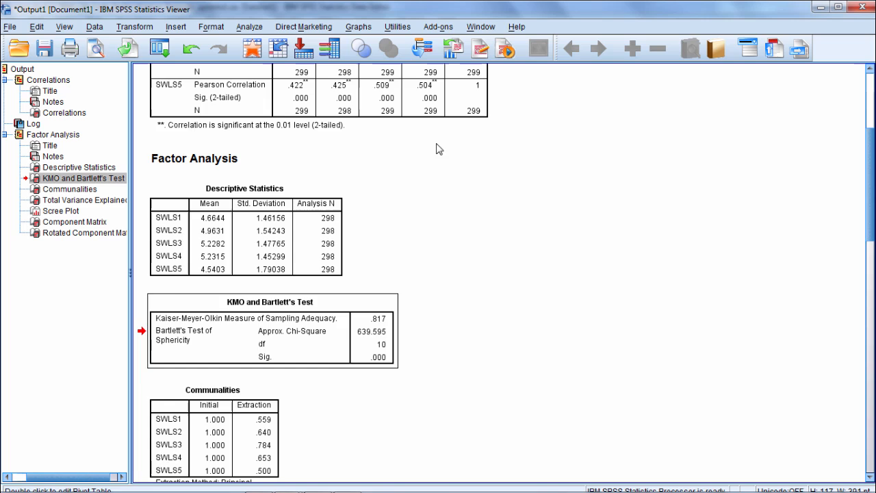
scroll(down, 3)
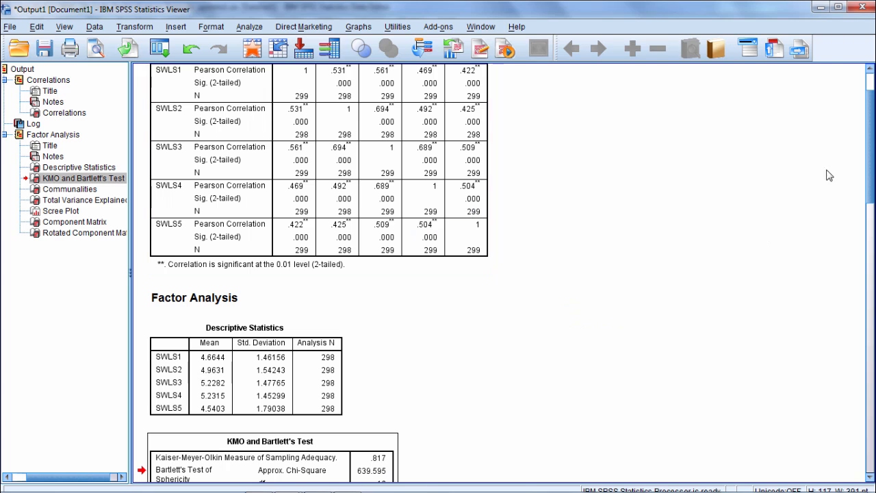
scroll(down, 3)
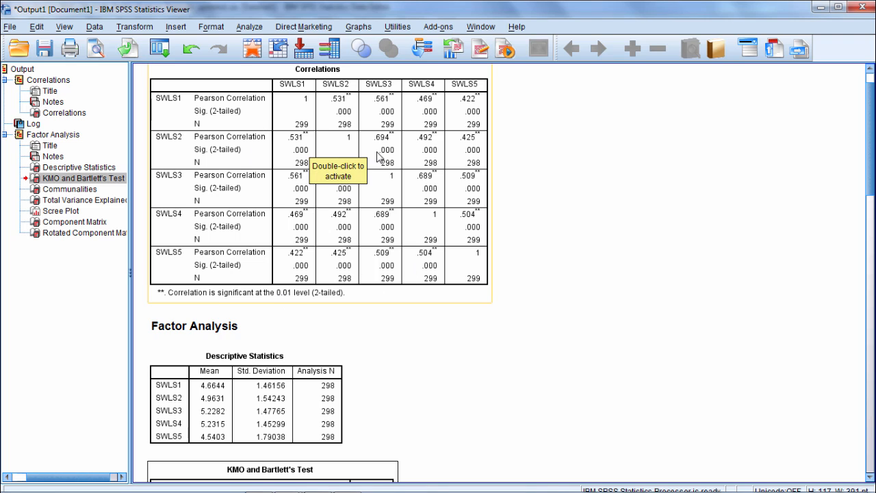
mouse_move(302, 132)
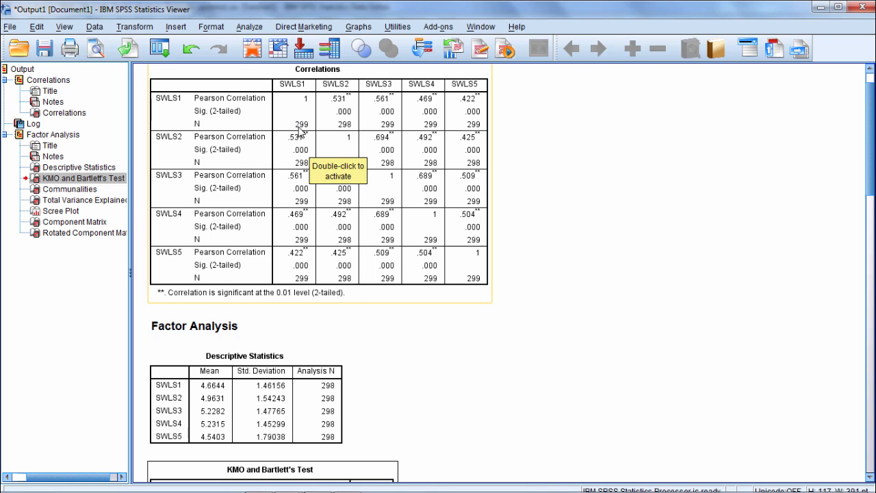
mouse_move(353, 191)
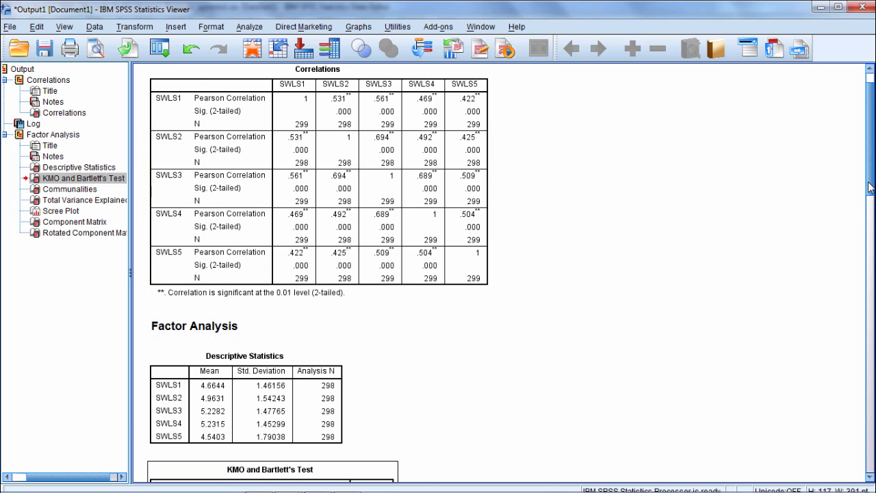
scroll(down, 3)
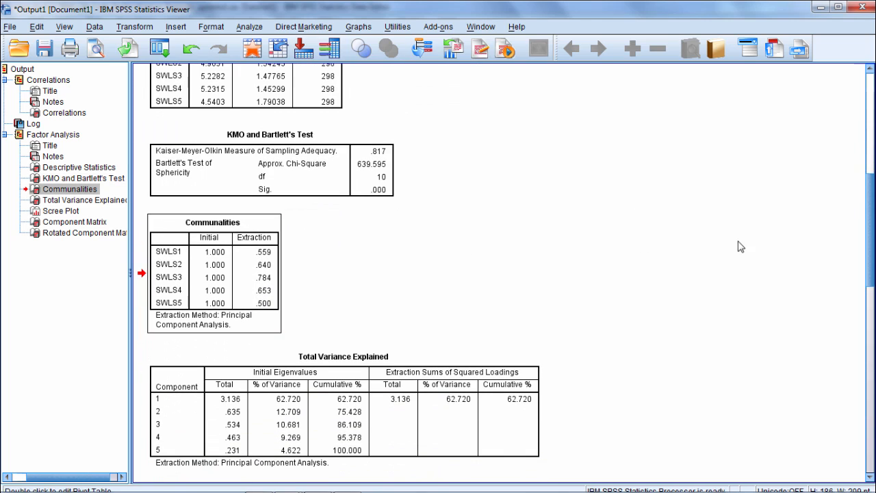
Scroll past Communalities and Total Variance Explained to the top of the Scree Plot
scroll(down, 3)
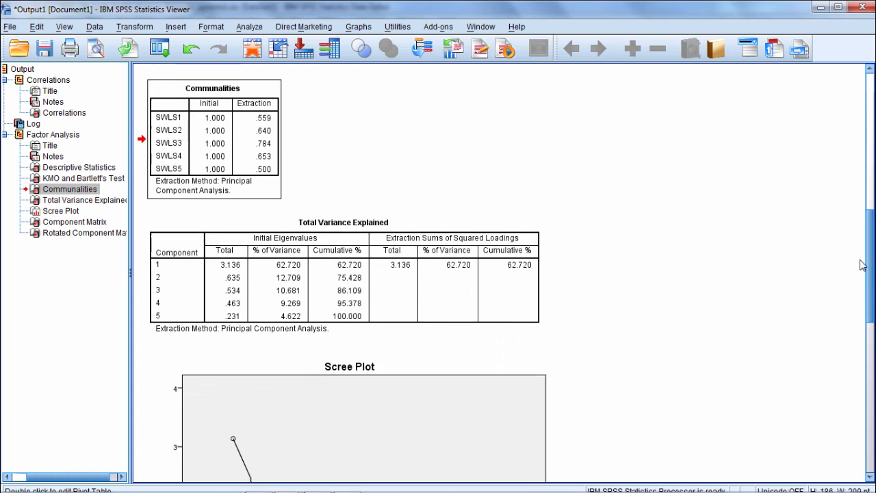